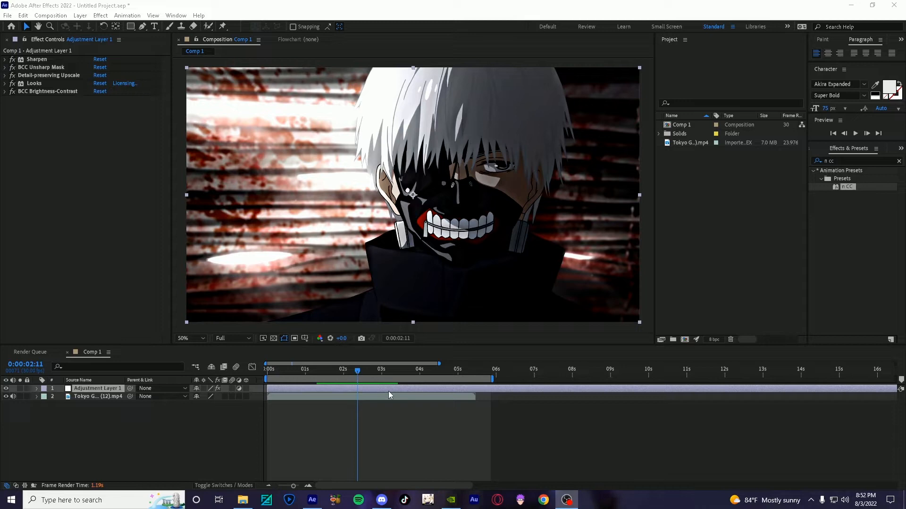
mouse_move(392, 393)
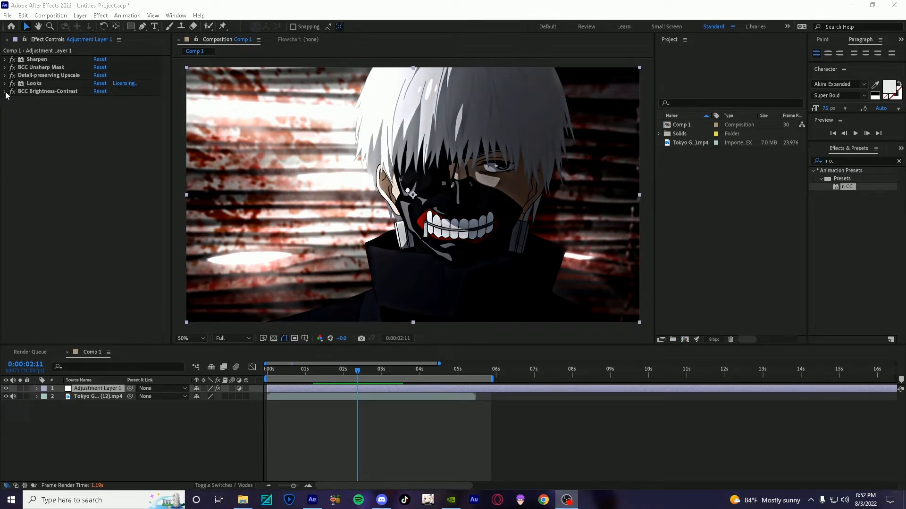
Expand and collapse the Brightness-Contrast and Looks effect settings to review them.
left_click(11, 91)
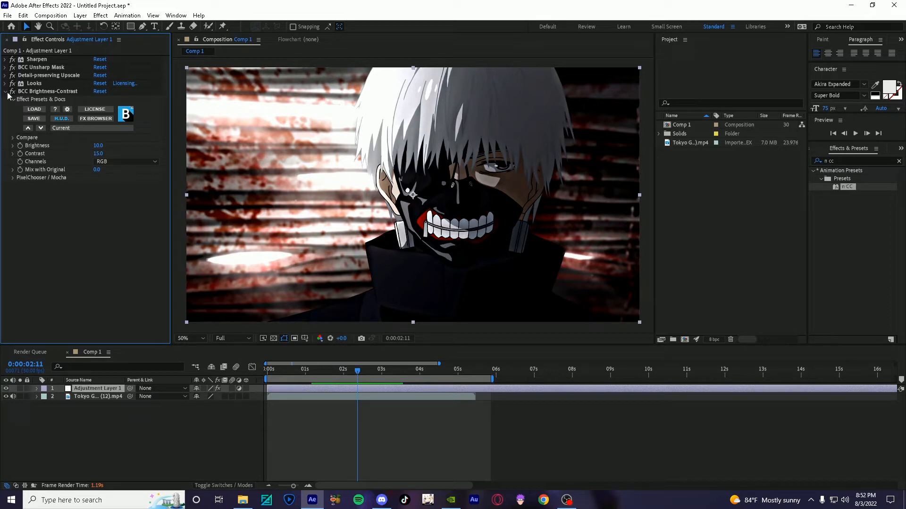
left_click(11, 91)
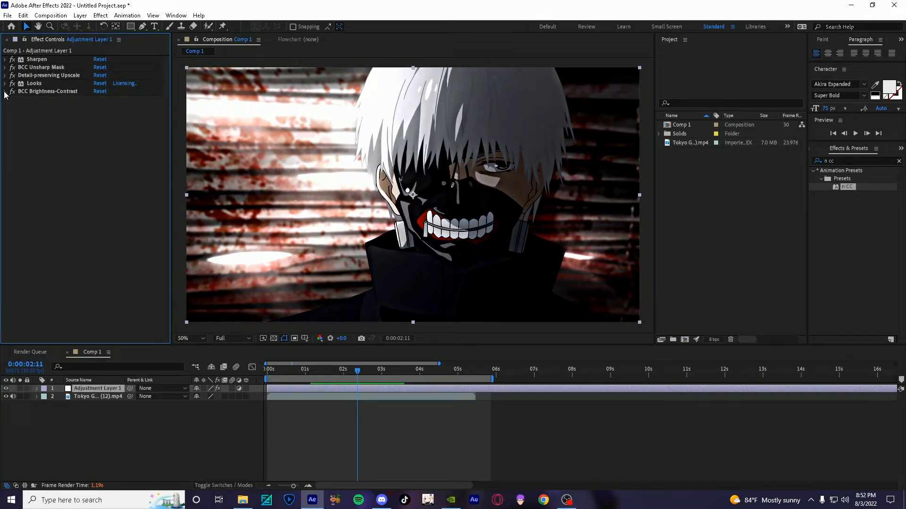
left_click(11, 83)
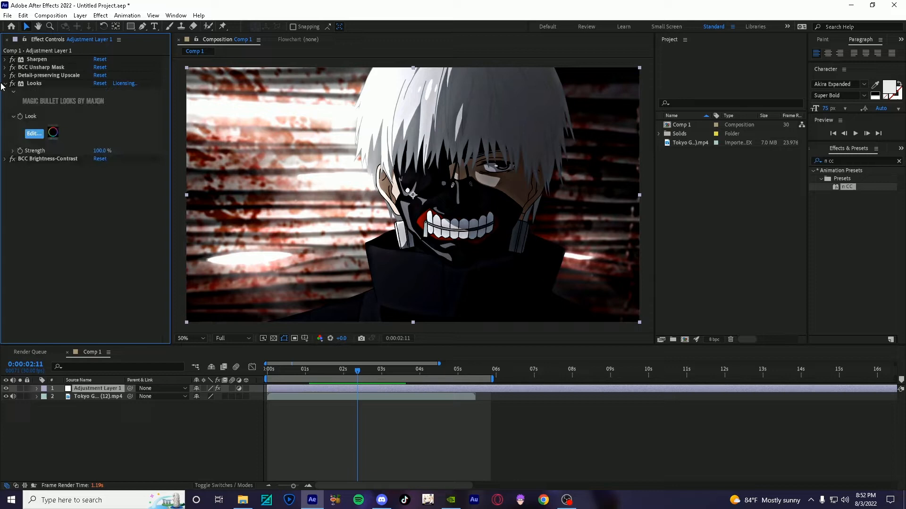
left_click(4, 83)
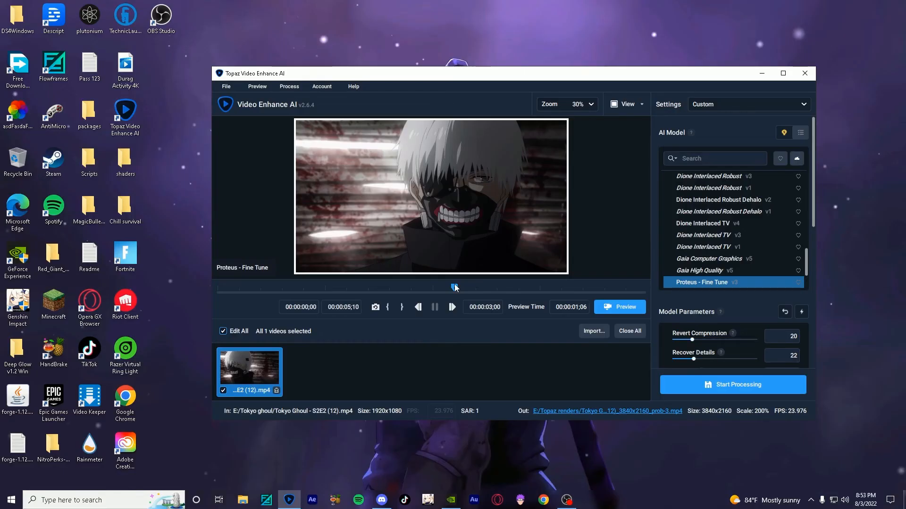
mouse_move(463, 342)
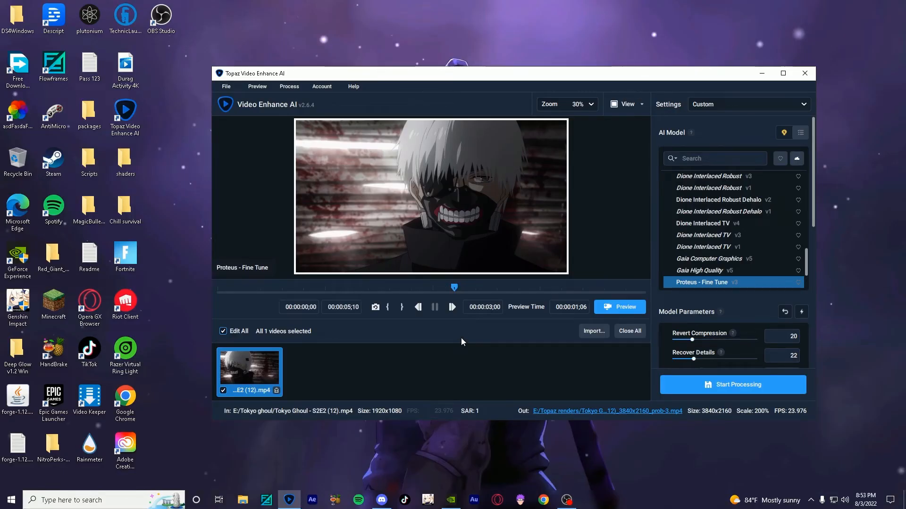
mouse_move(814, 158)
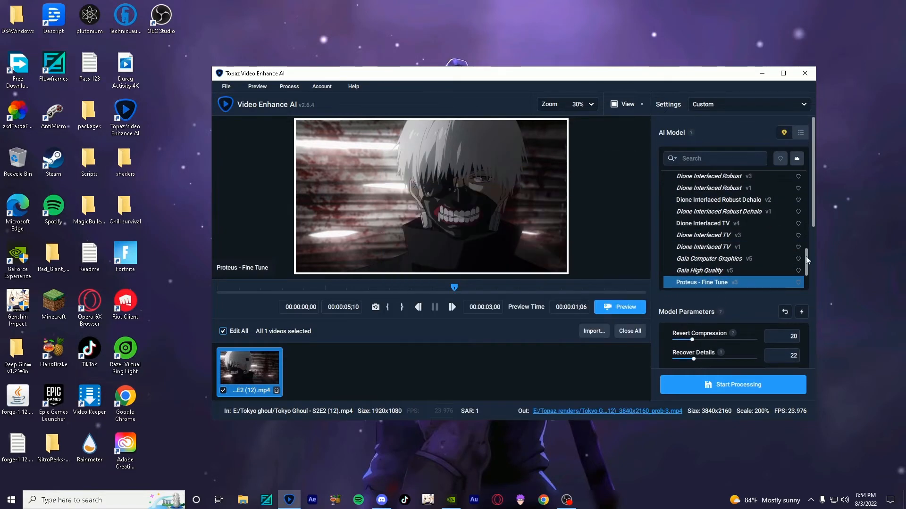
Raise the Antialias/DeBlur slider in Model Parameters to 100.
scroll("down", 3)
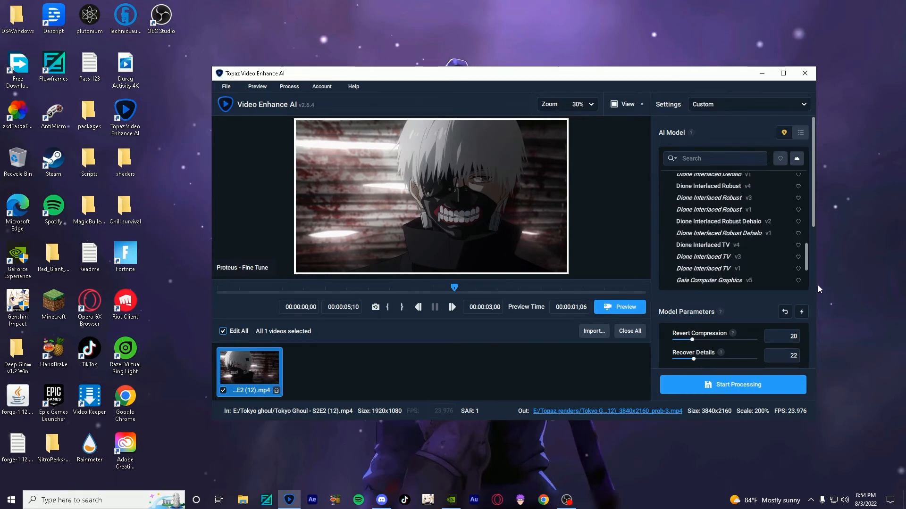
mouse_move(702, 235)
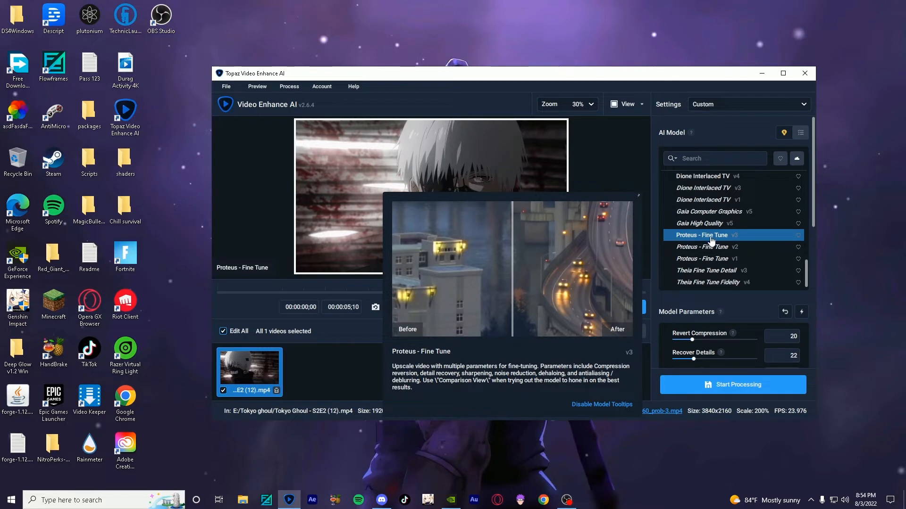
mouse_move(727, 236)
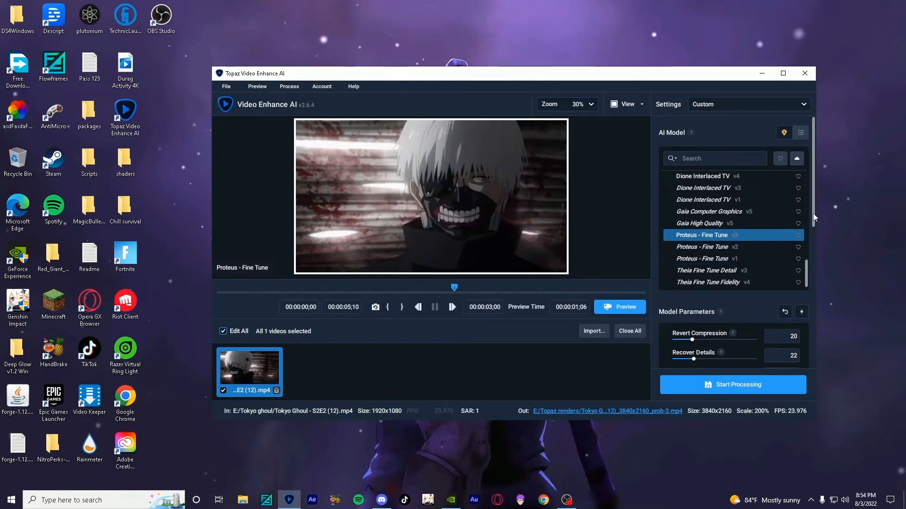
scroll("down", 3)
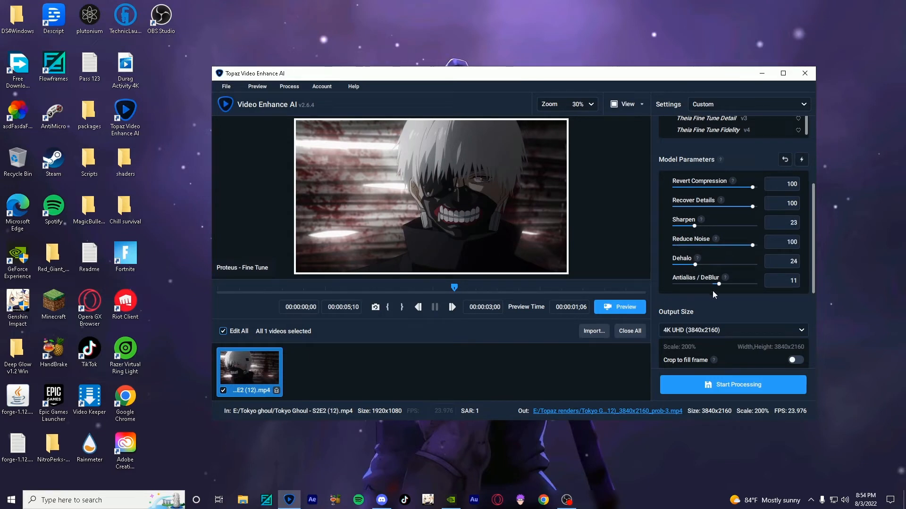
left_click_drag(713, 283, 751, 284)
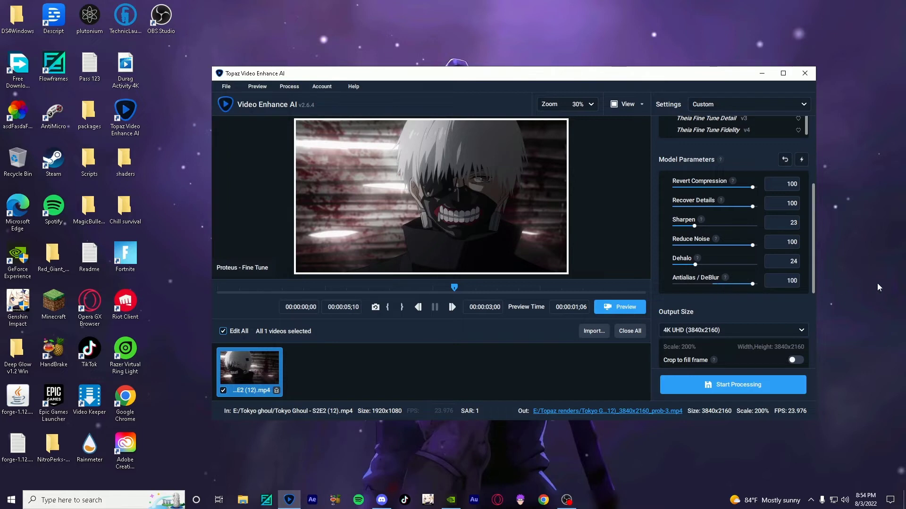
mouse_move(767, 299)
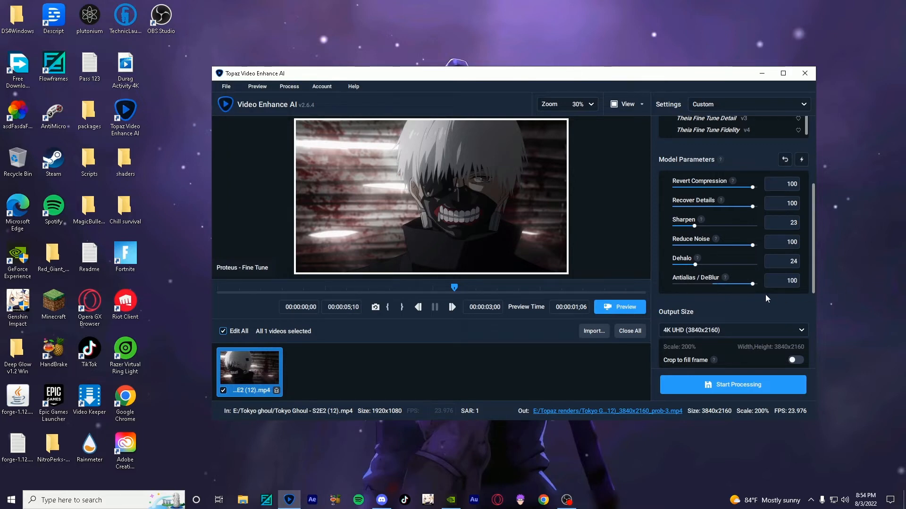
mouse_move(771, 199)
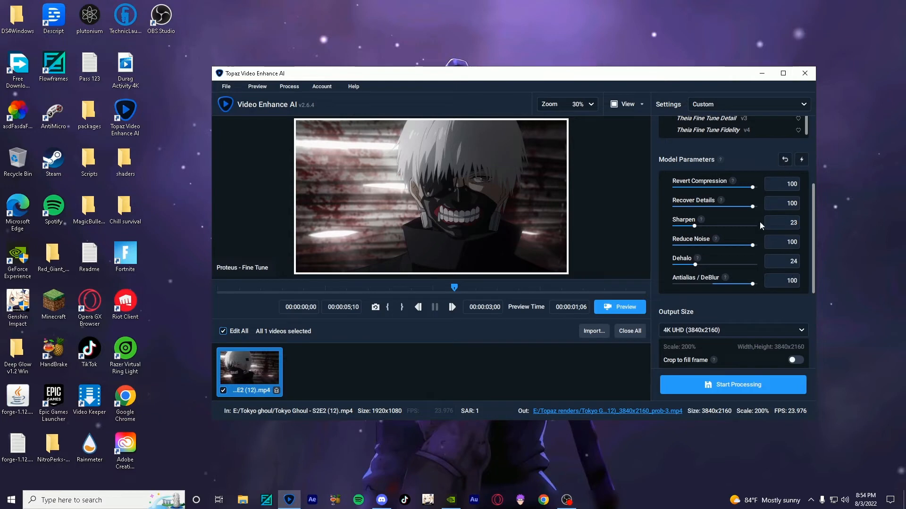
mouse_move(700, 233)
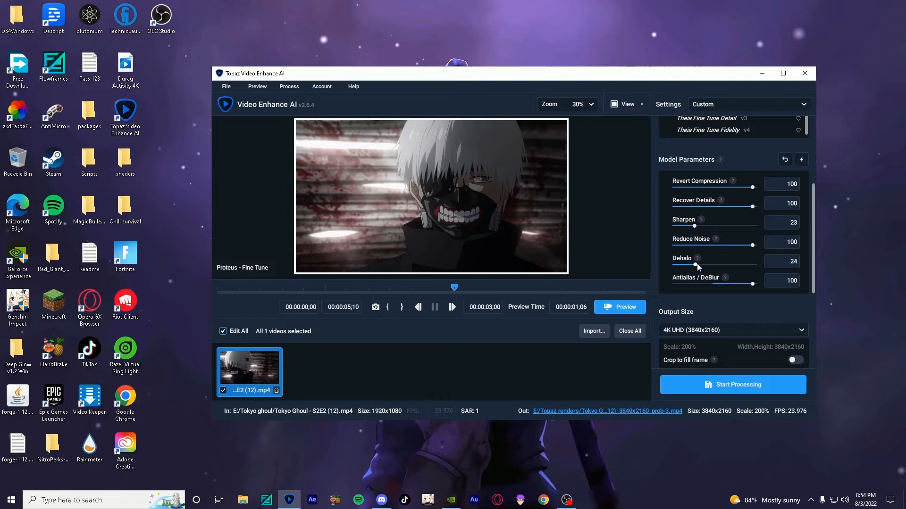
mouse_move(703, 273)
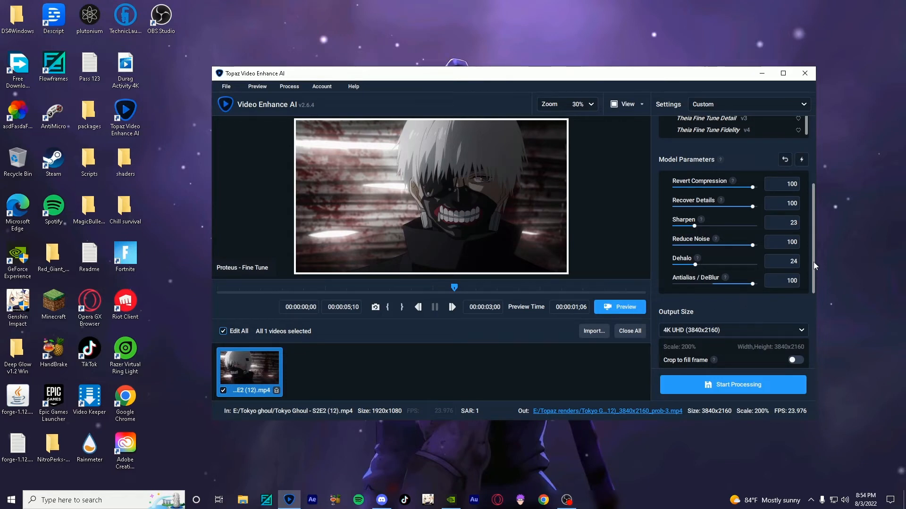
left_click(733, 330)
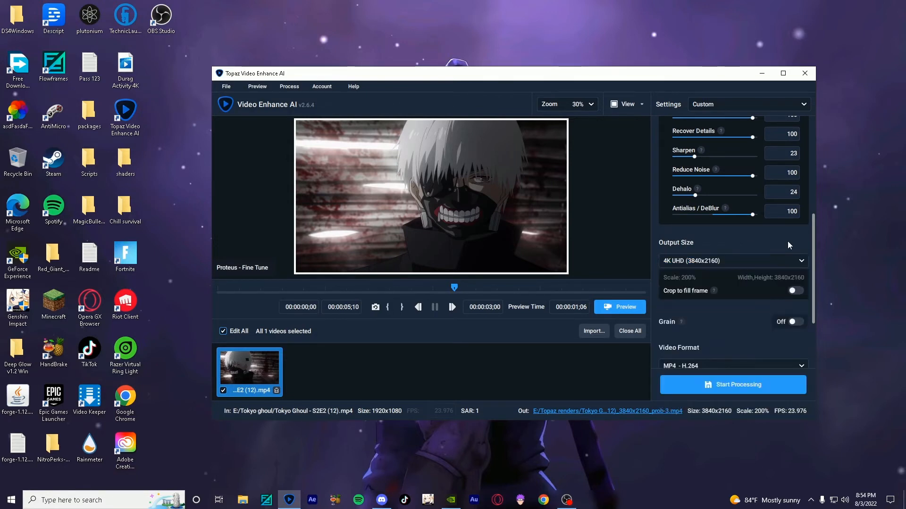
scroll("down", 3)
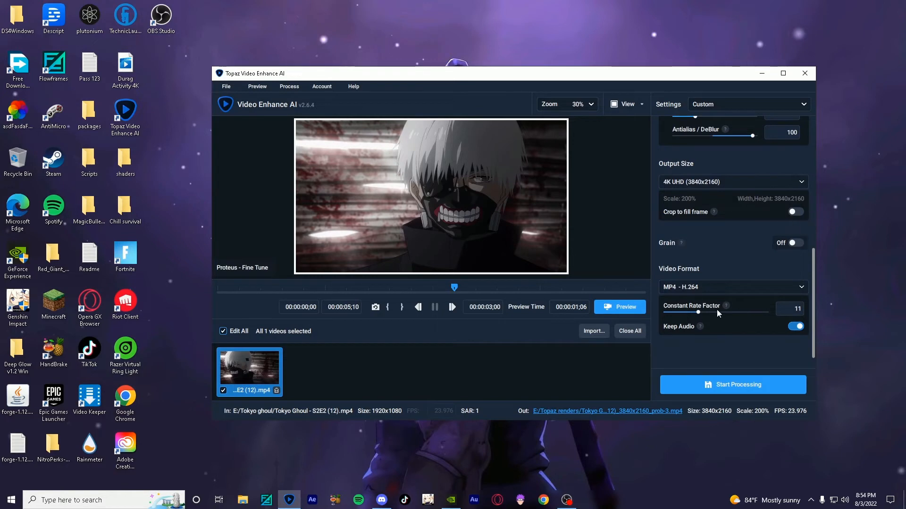
left_click(733, 288)
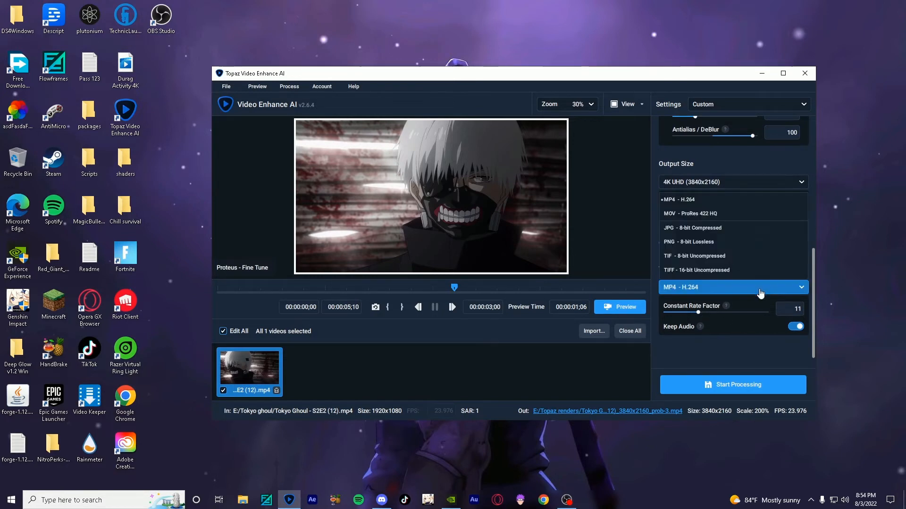
mouse_move(706, 336)
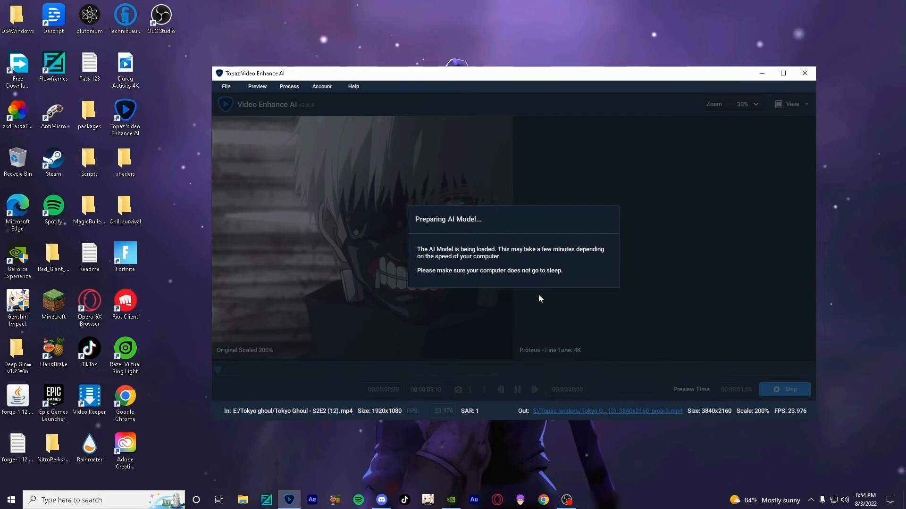
mouse_move(697, 342)
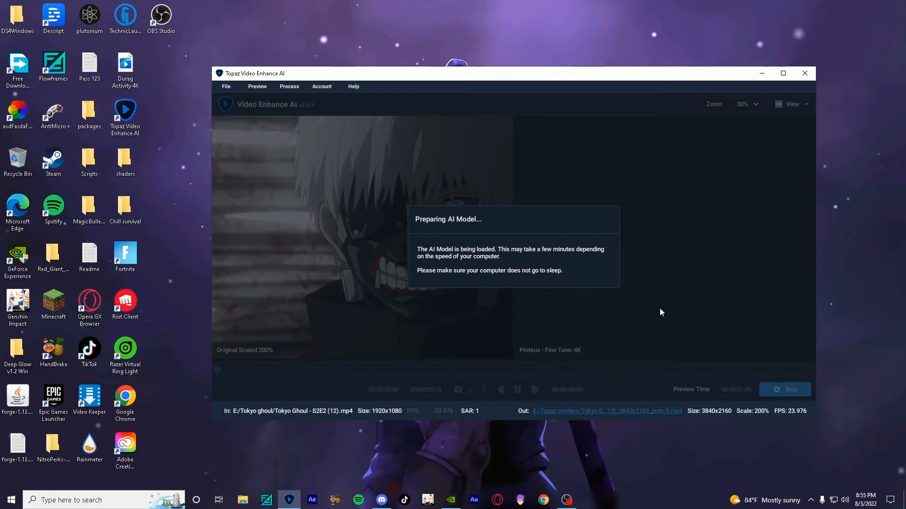
mouse_move(517, 241)
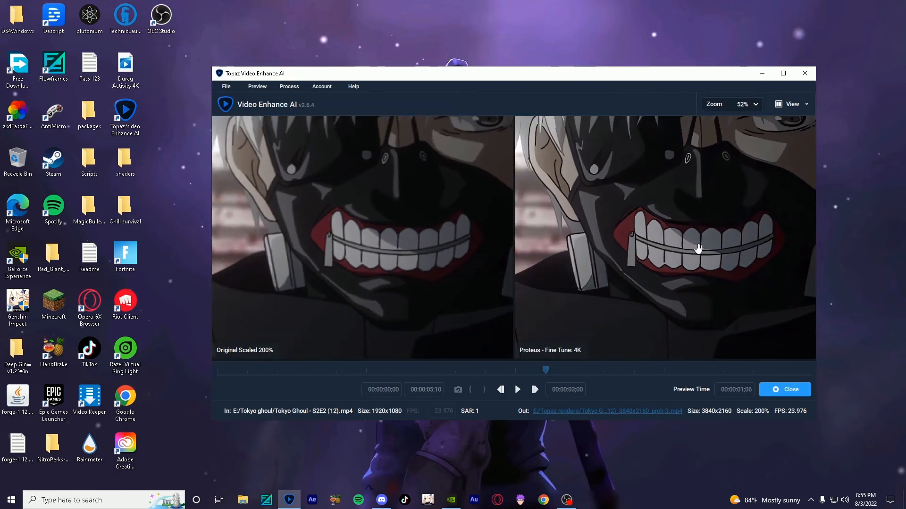
left_click(755, 104)
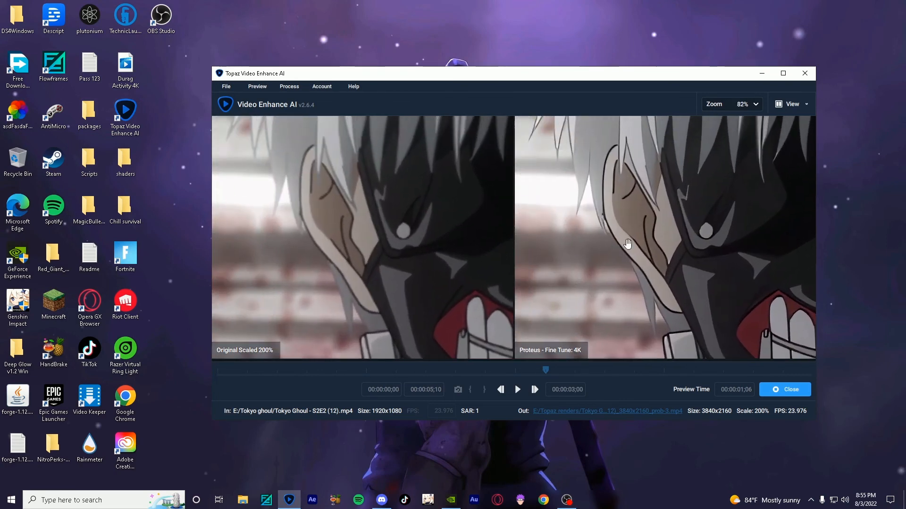
mouse_move(674, 229)
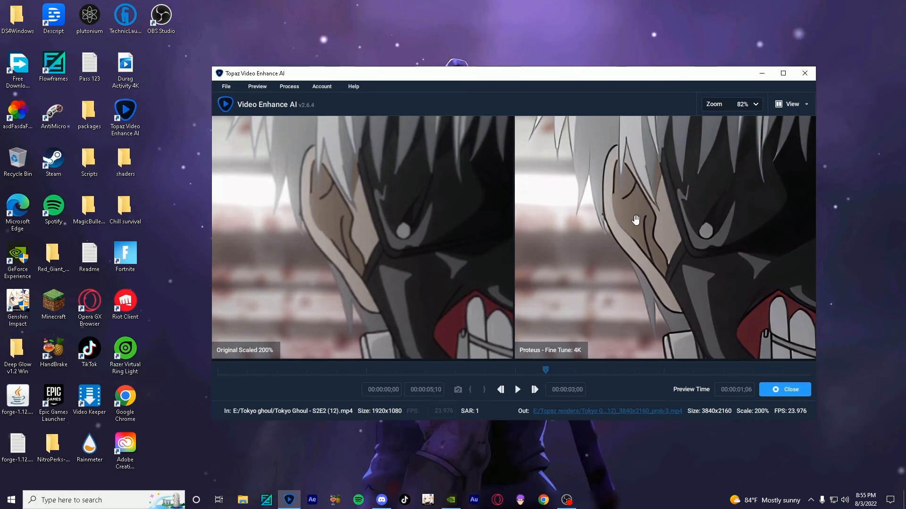
mouse_move(639, 217)
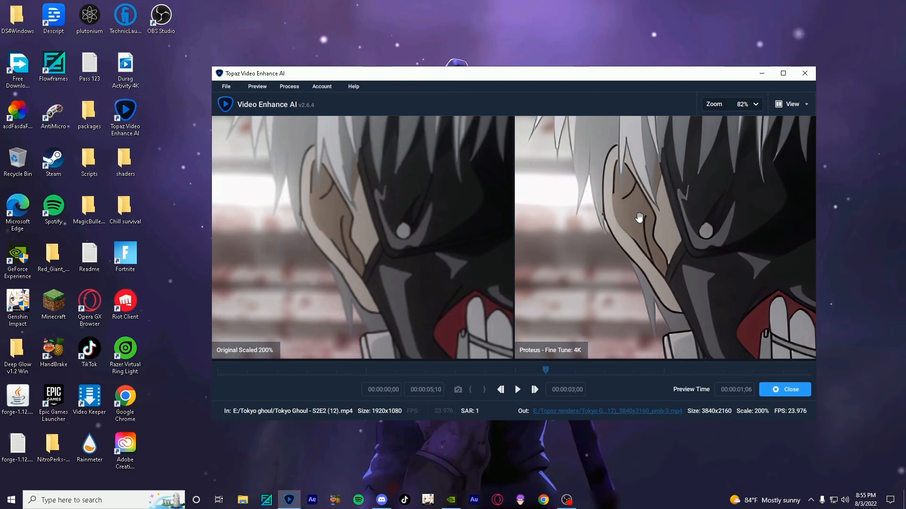
mouse_move(619, 221)
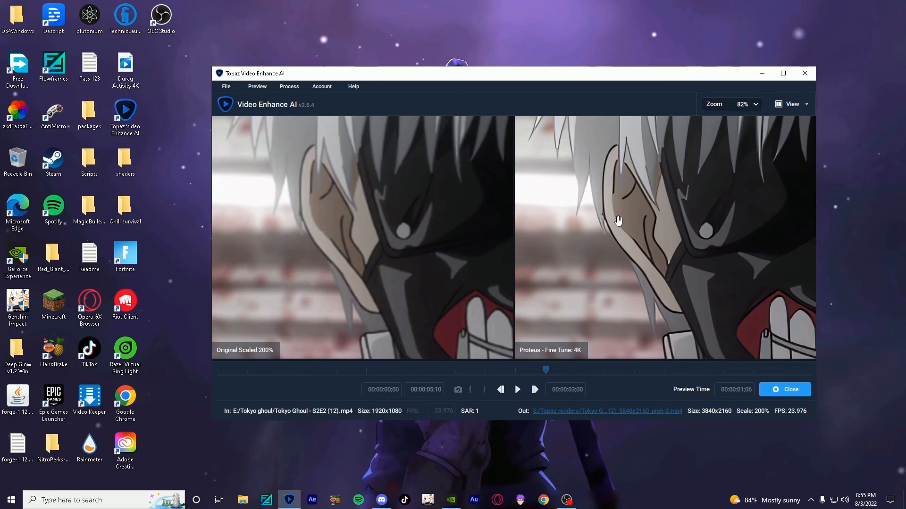
mouse_move(663, 217)
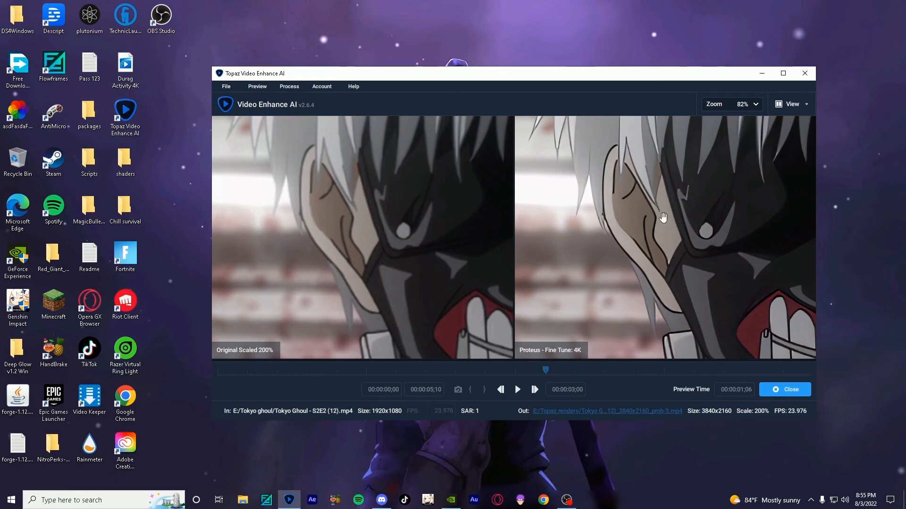
mouse_move(667, 214)
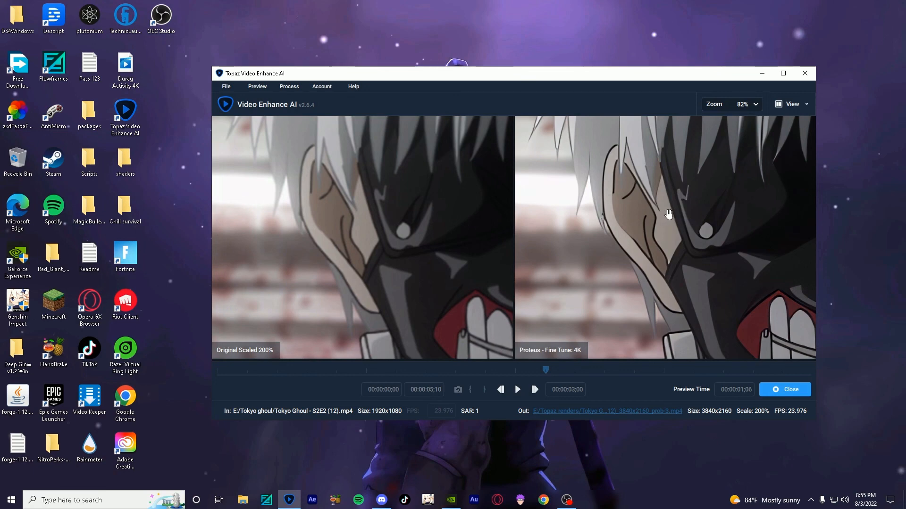
mouse_move(756, 302)
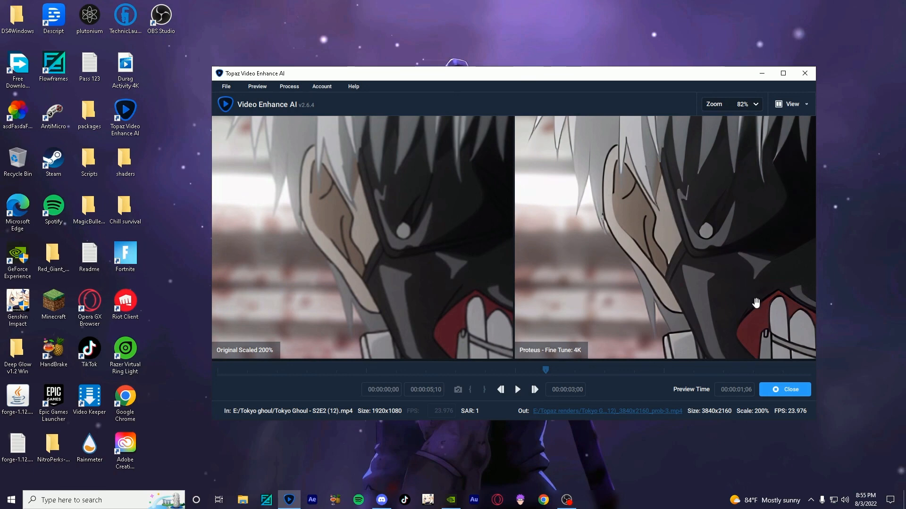